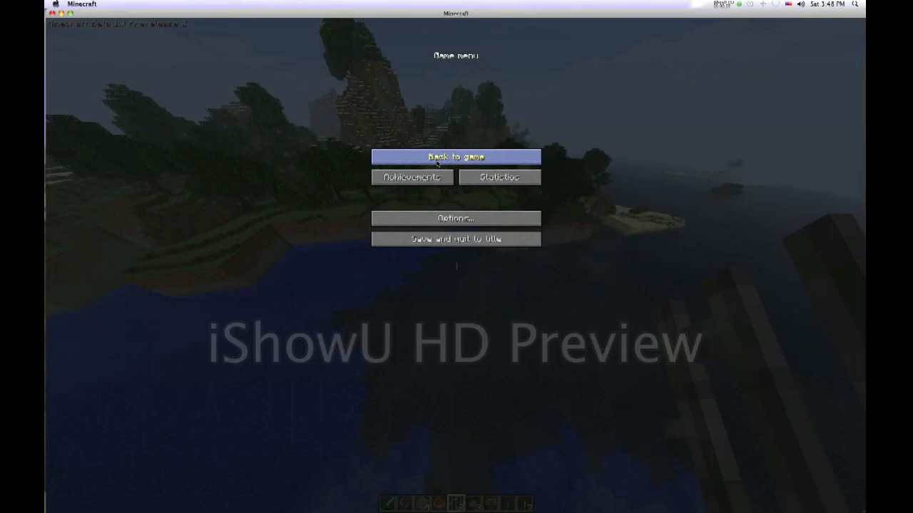
mouse_move(492, 157)
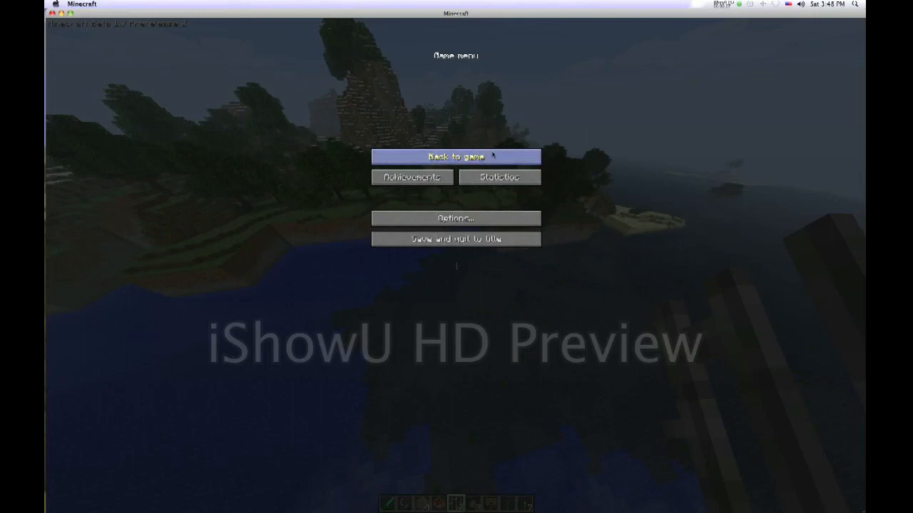
Step: Resume the game from the pause screen and swim along the sandy coastline
click(455, 155)
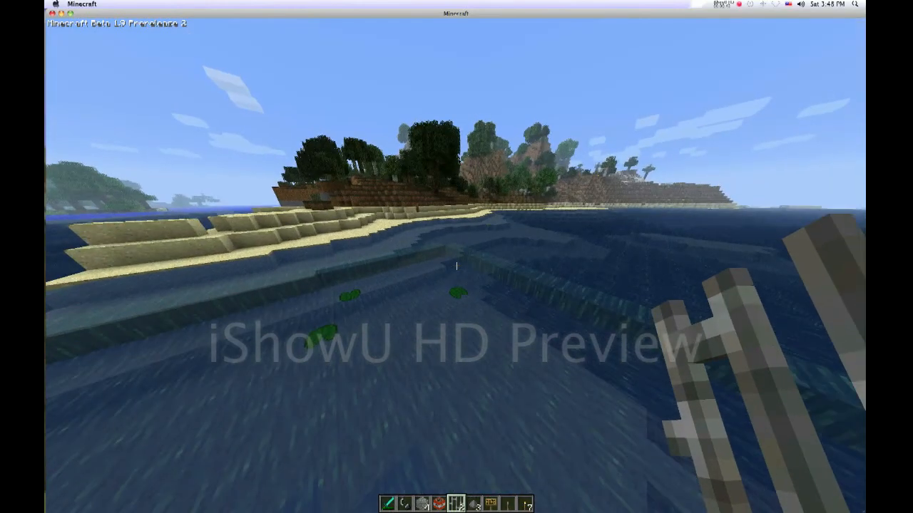
mouse_move(456, 160)
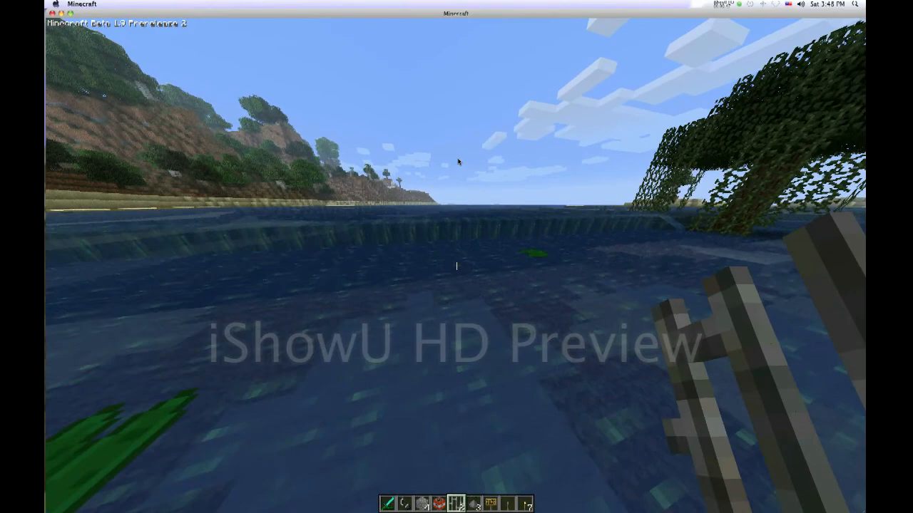
Step: Fly up above the coast to view the cut-off chunks and floating terrain
key(F3)
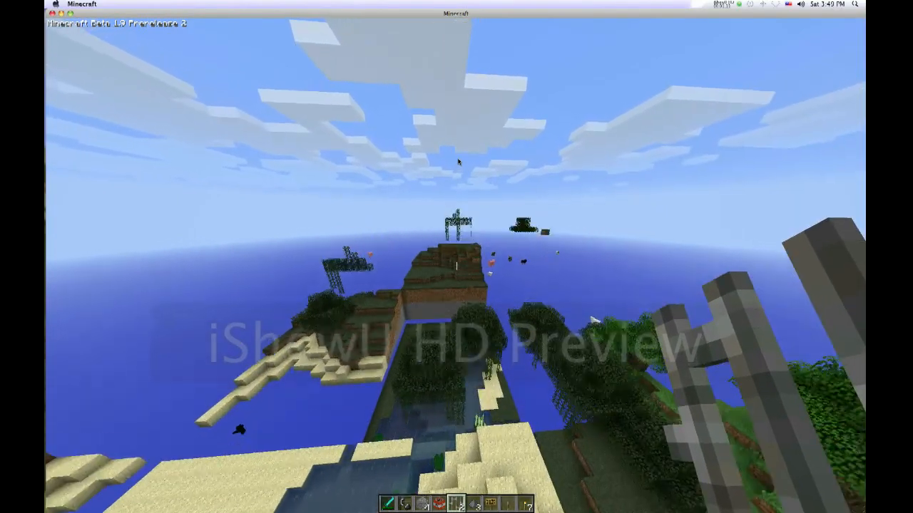
mouse_move(457, 257)
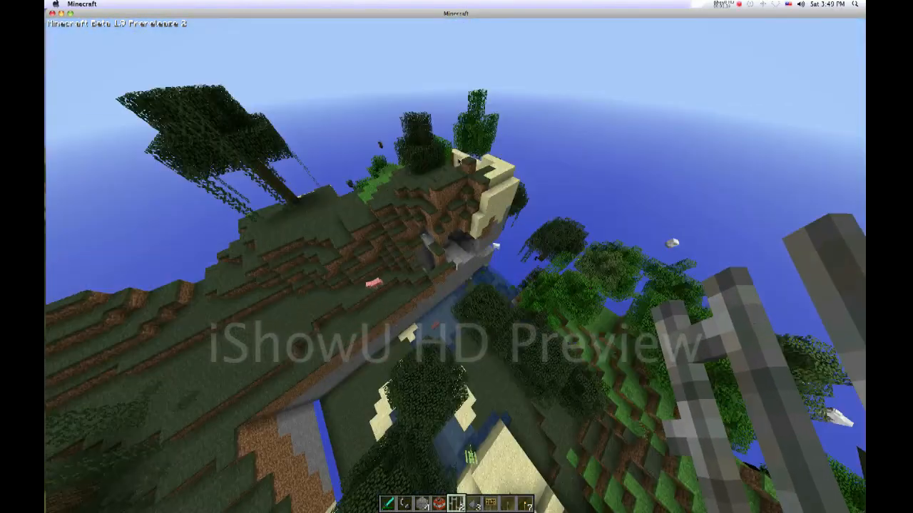